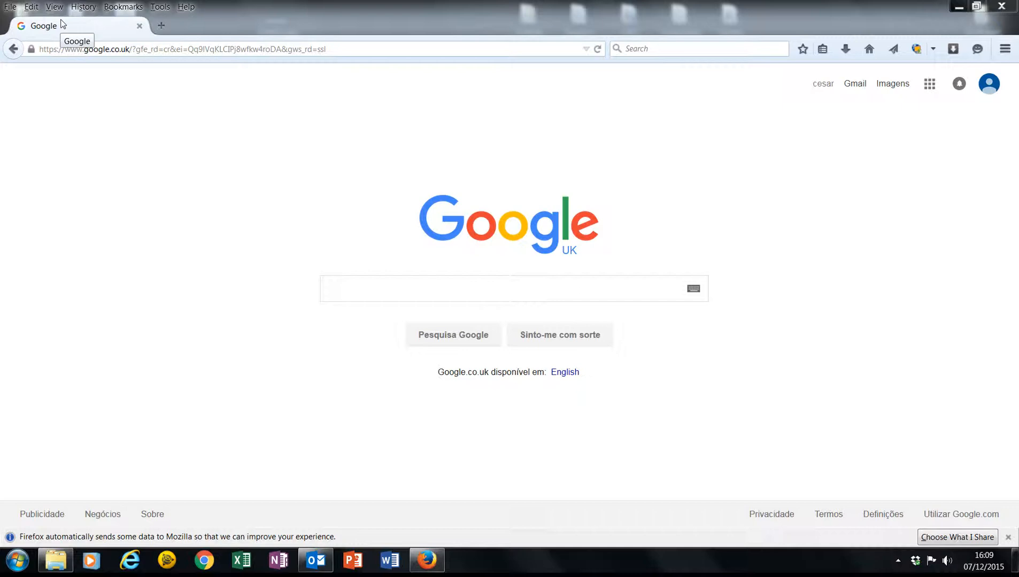
# Search Google in Firefox for 'trimble ascii'.
pyautogui.click(698, 48)
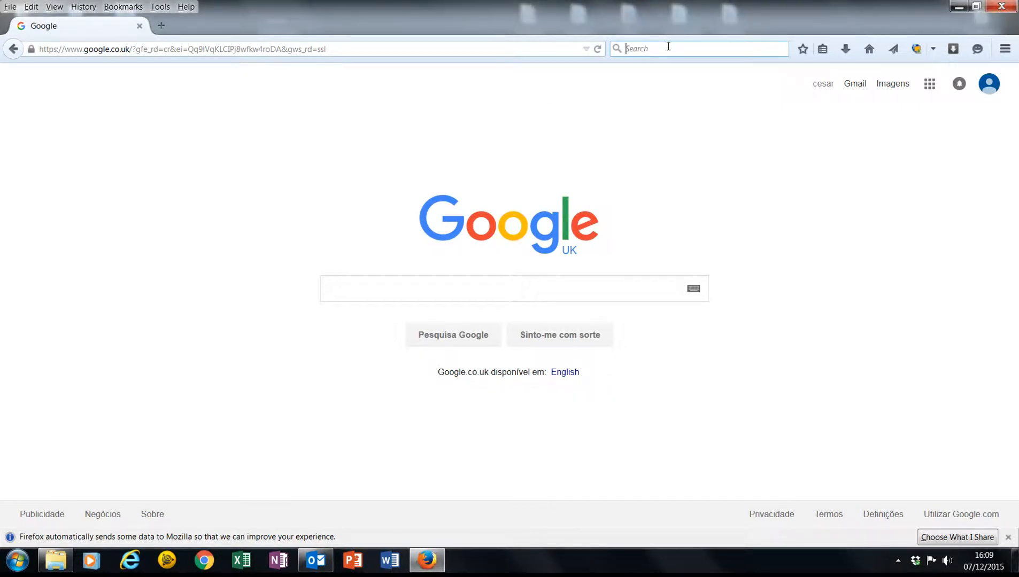
pyautogui.write('trimble as')
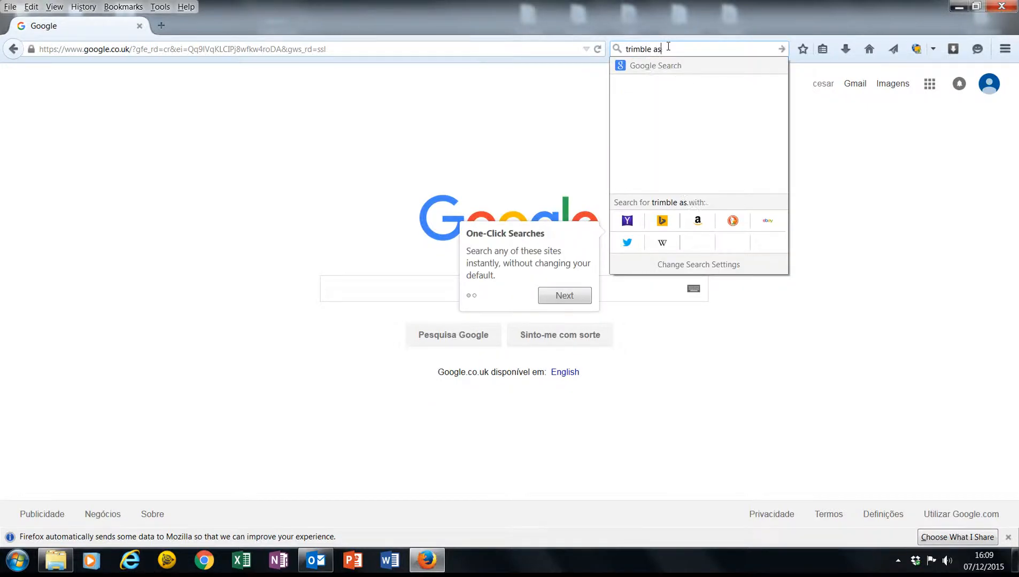
pyautogui.press('Return')
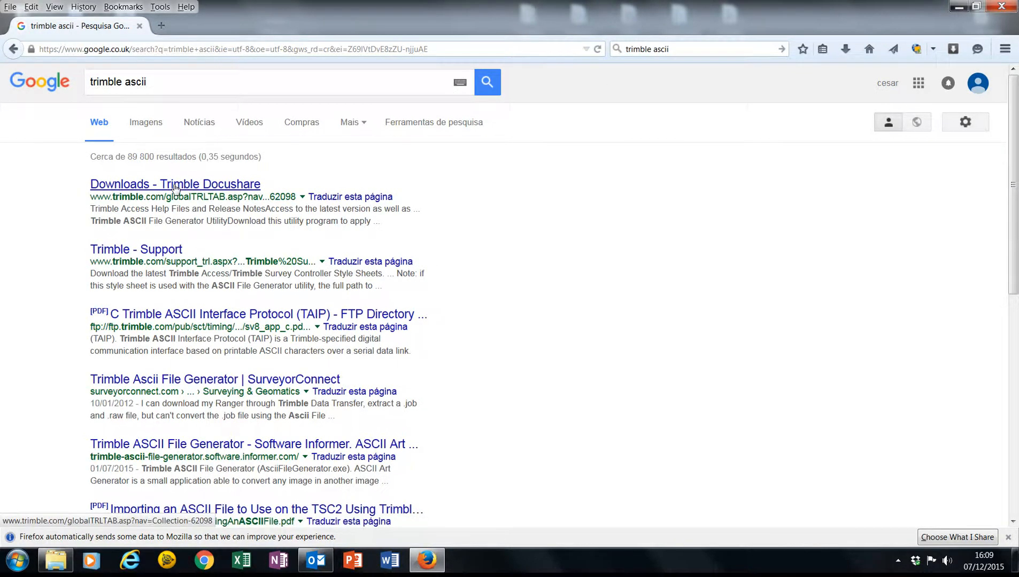
# Go to the Docushare Downloads result and expand the Trimble ASCII File Generator Utility entry.
pyautogui.click(174, 184)
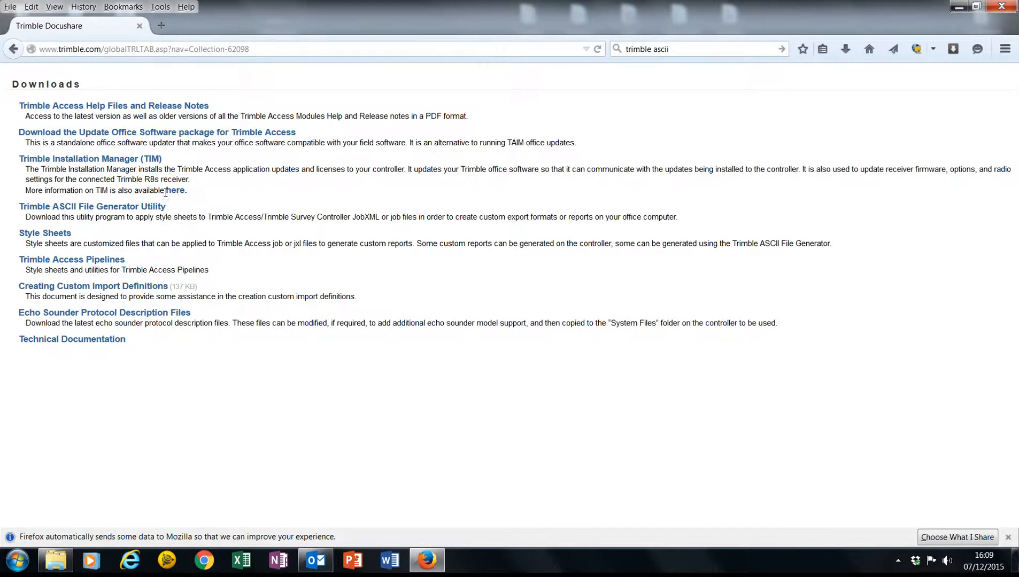
pyautogui.click(92, 207)
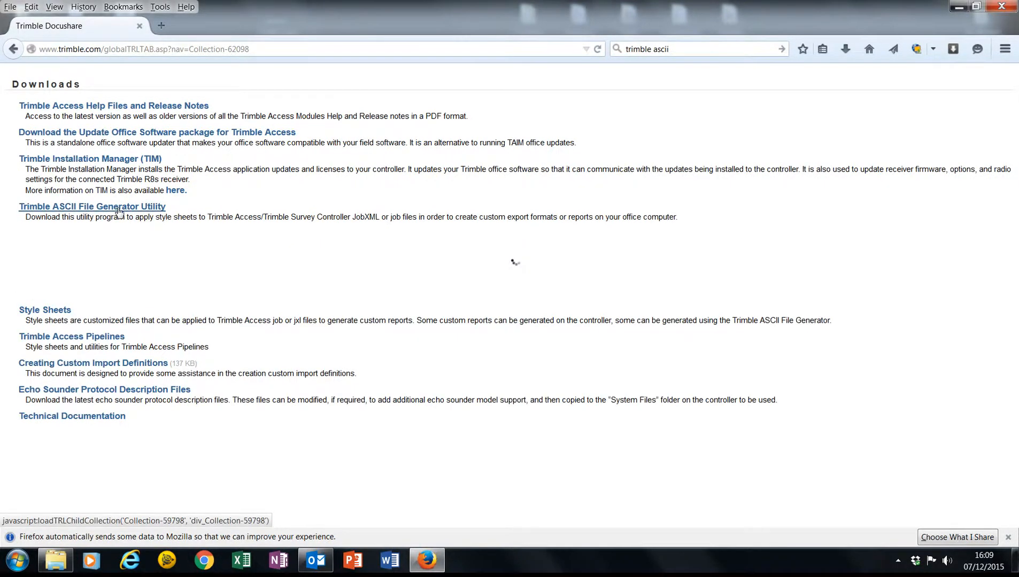
pyautogui.click(92, 206)
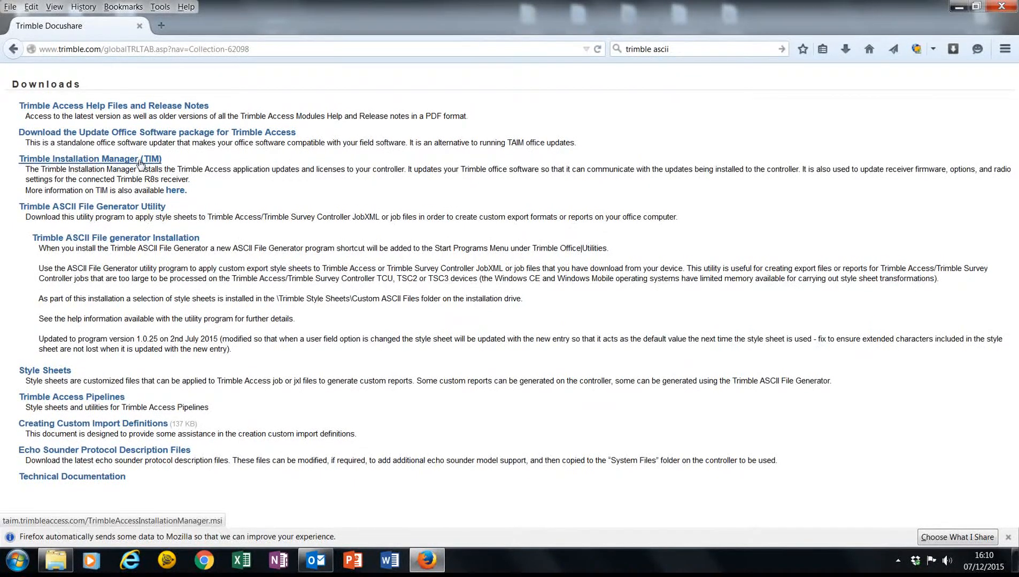
pyautogui.moveTo(127, 163)
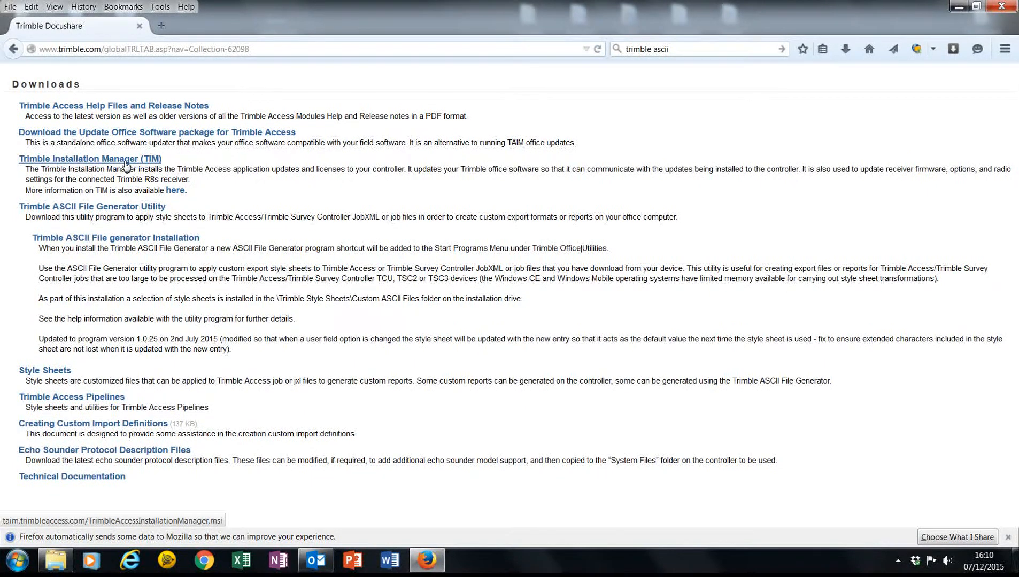
pyautogui.moveTo(115, 237)
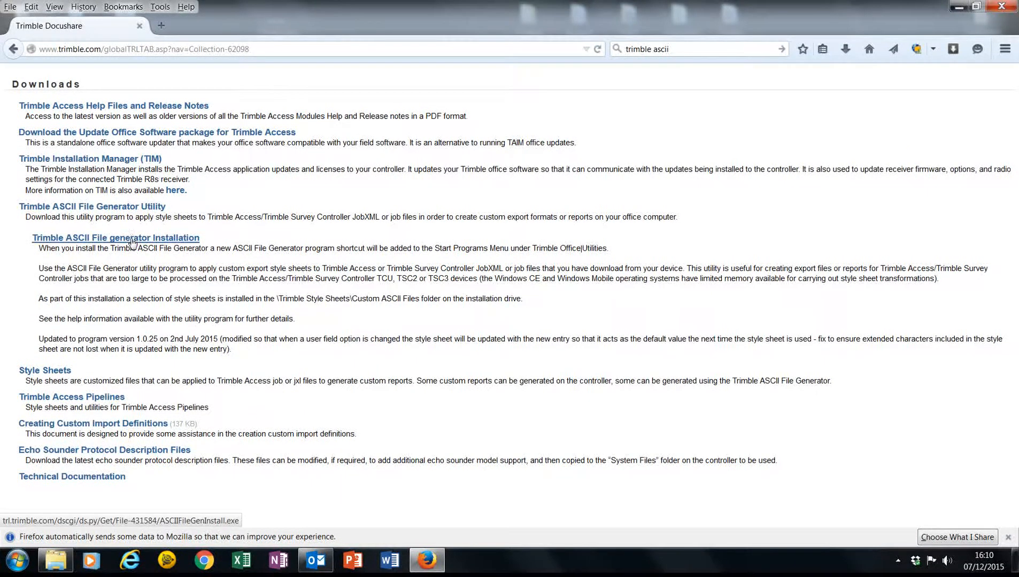
# Save the ASCIIFileGenInstall.exe installer to disk from the installation link.
pyautogui.click(115, 238)
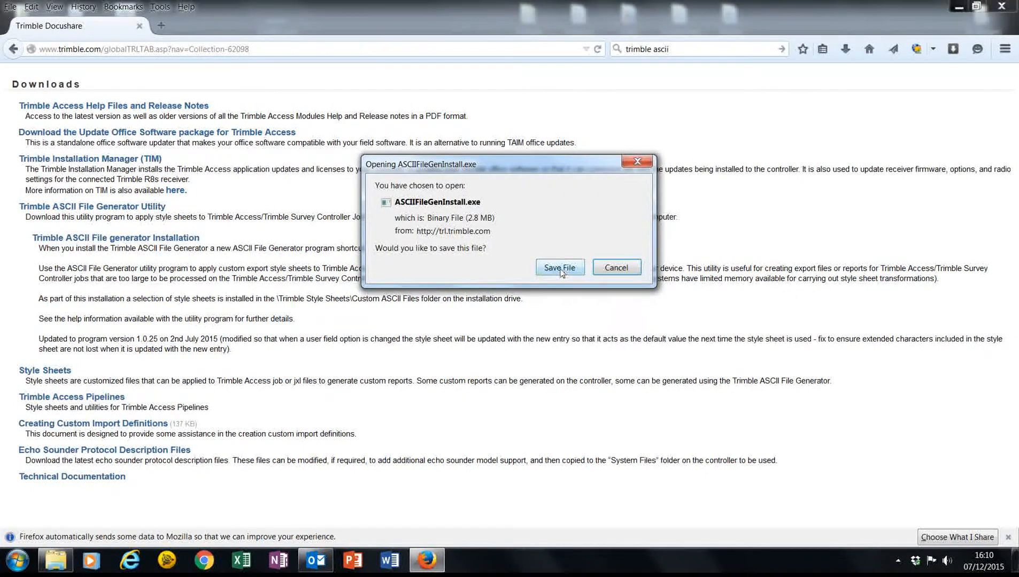
pyautogui.click(559, 267)
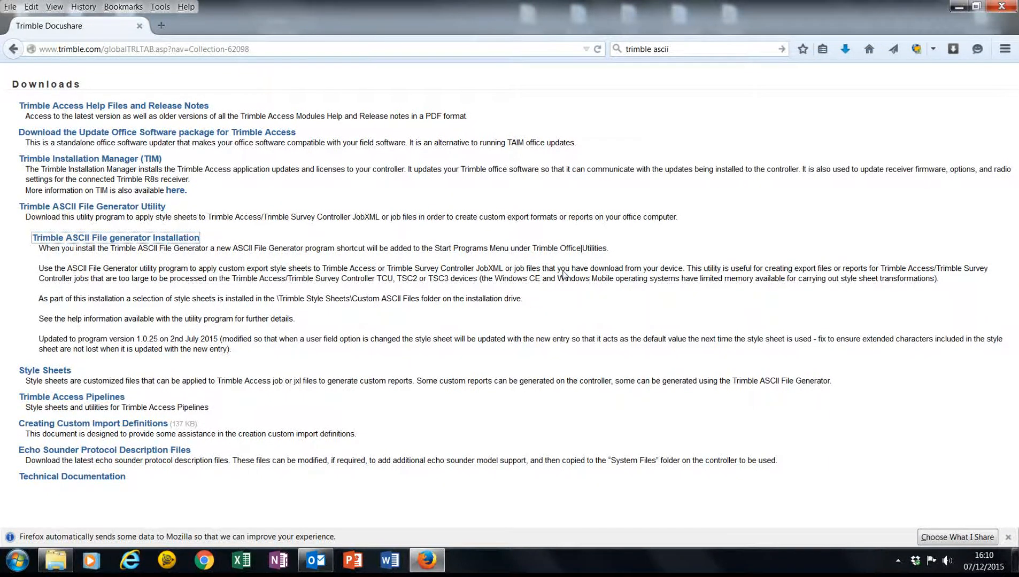
pyautogui.moveTo(565, 266)
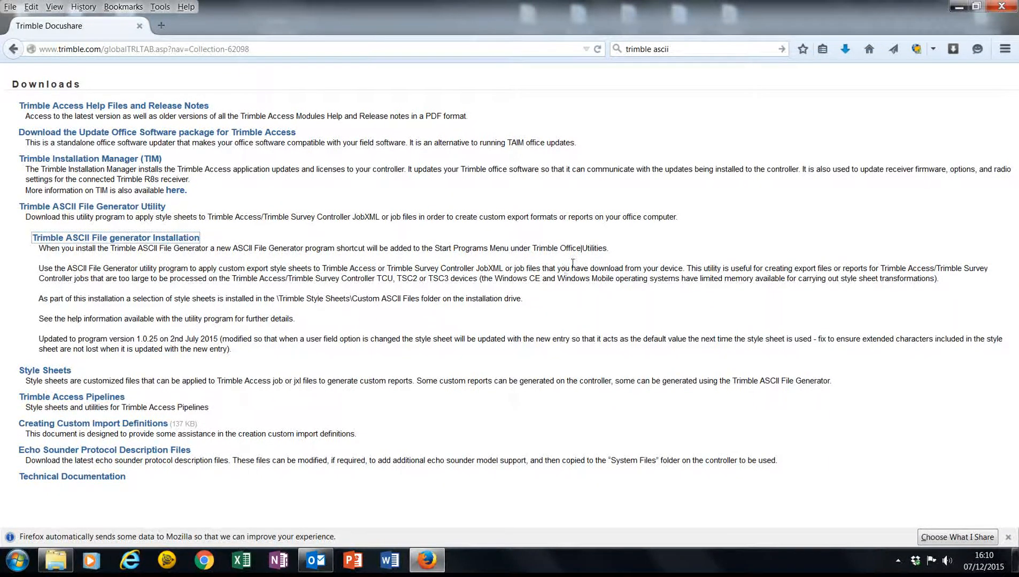
pyautogui.moveTo(234, 397)
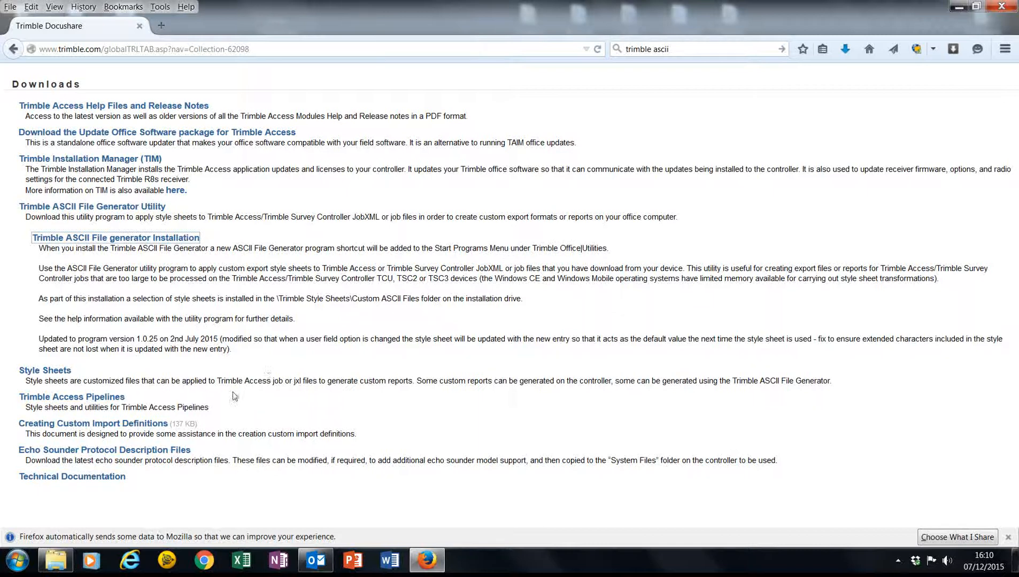
# Launch ASCII File Generator by searching 'ascii' in the Start menu.
pyautogui.click(14, 560)
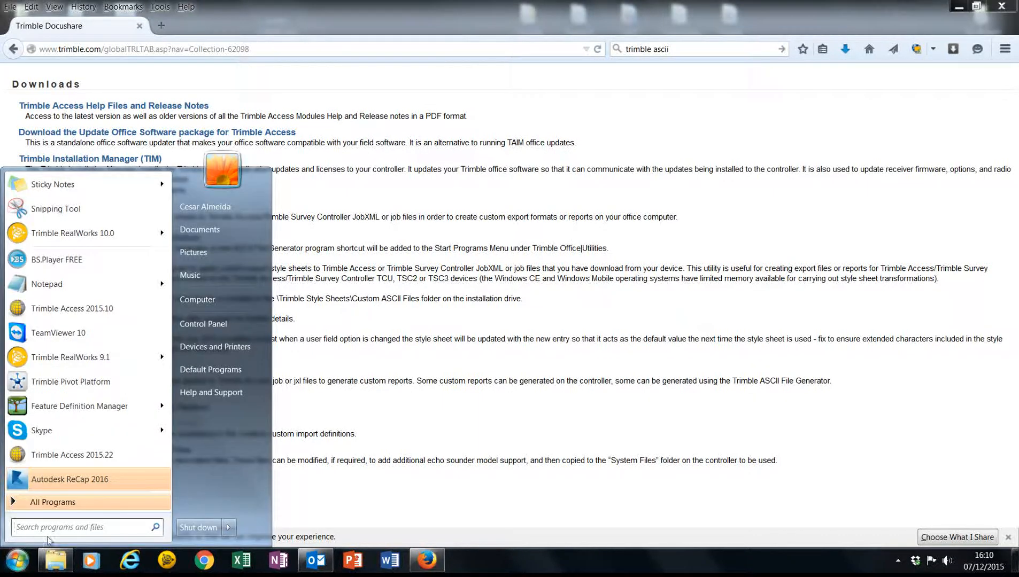
pyautogui.write('ascii')
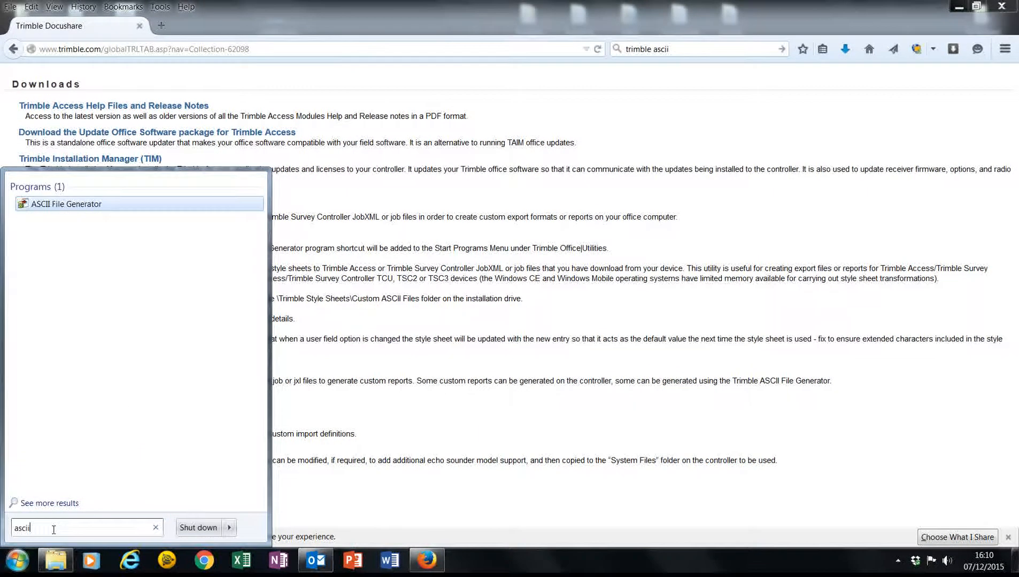
pyautogui.moveTo(65, 203)
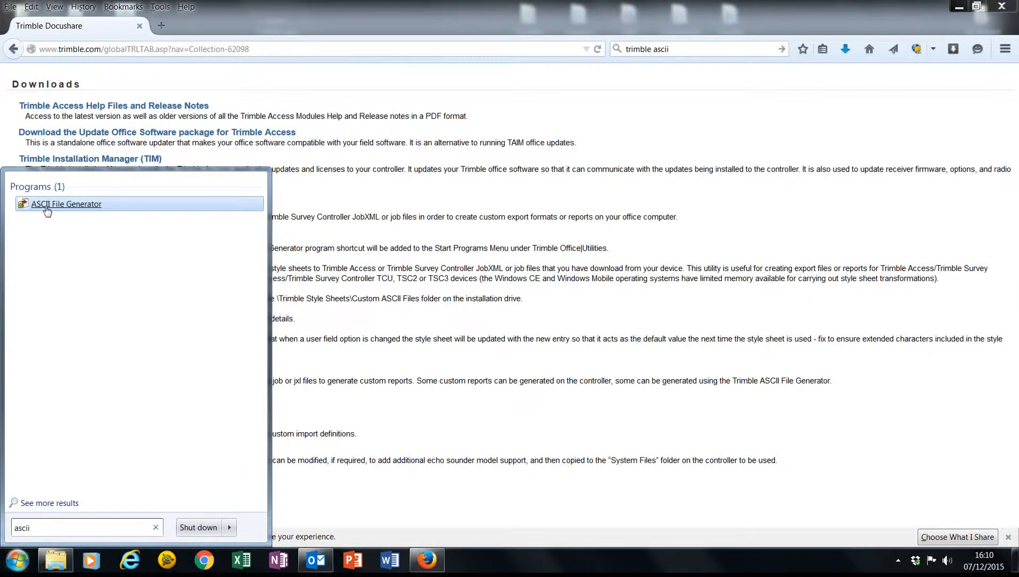
pyautogui.click(65, 203)
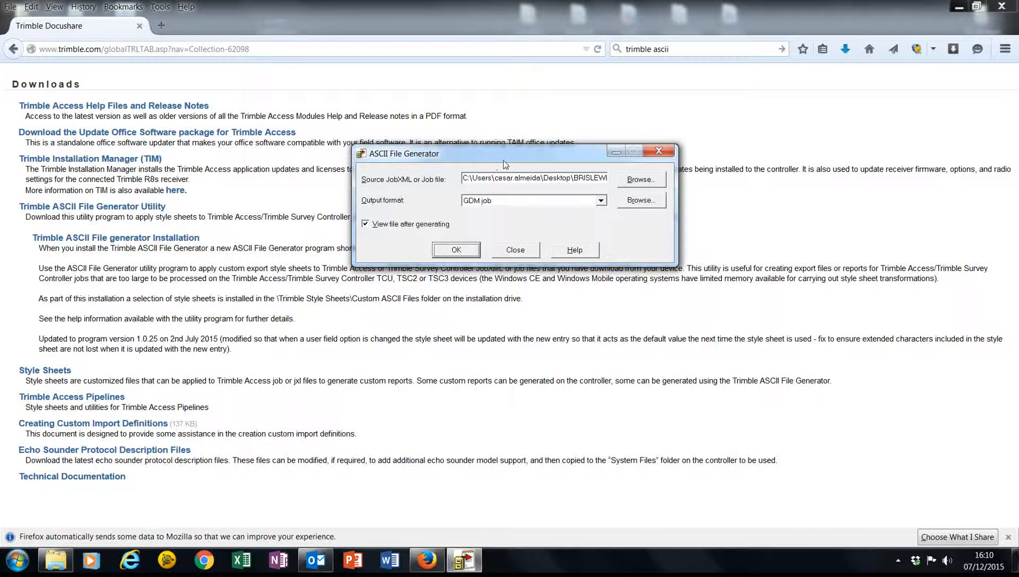
pyautogui.moveTo(641, 180)
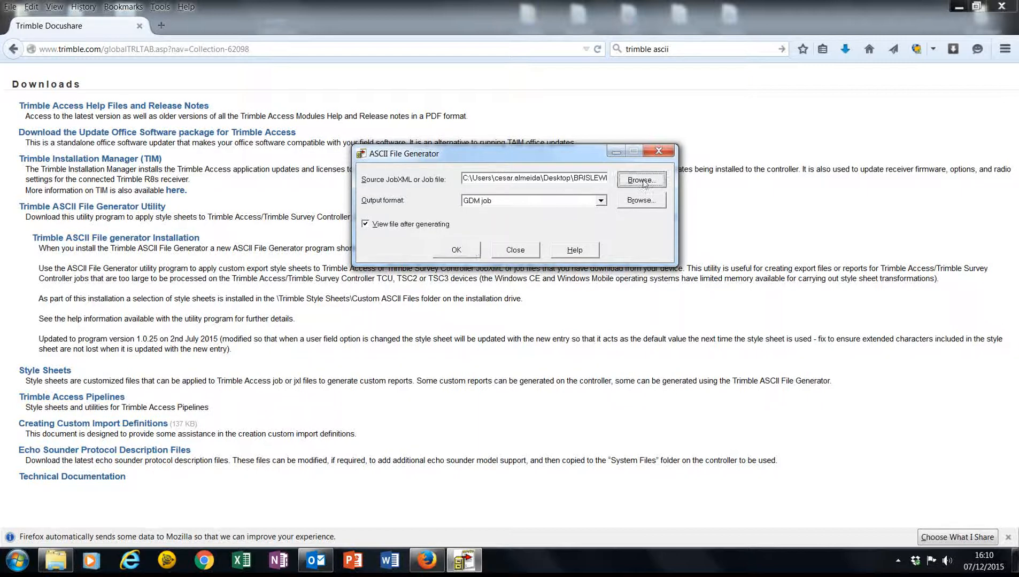
# Set BRISLEWIGHT3.job from the Desktop as the source job file, keeping GDM job output.
pyautogui.click(641, 180)
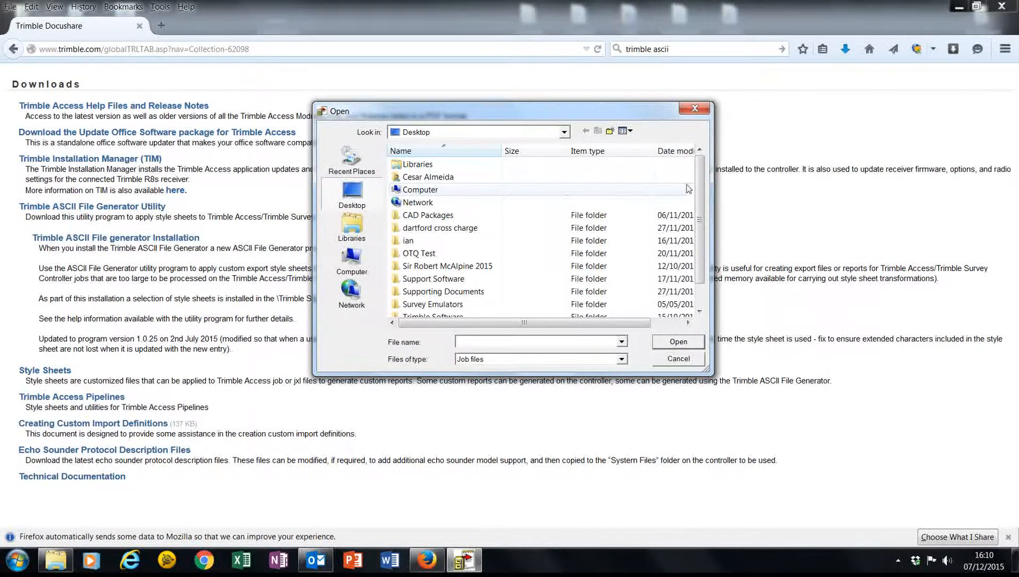
pyautogui.scroll(-3)
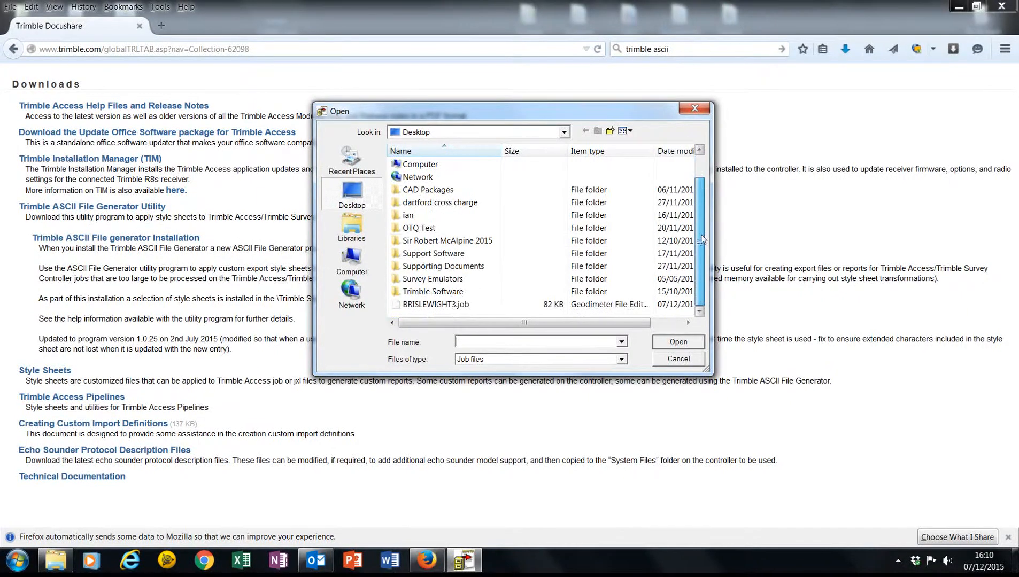
pyautogui.click(435, 305)
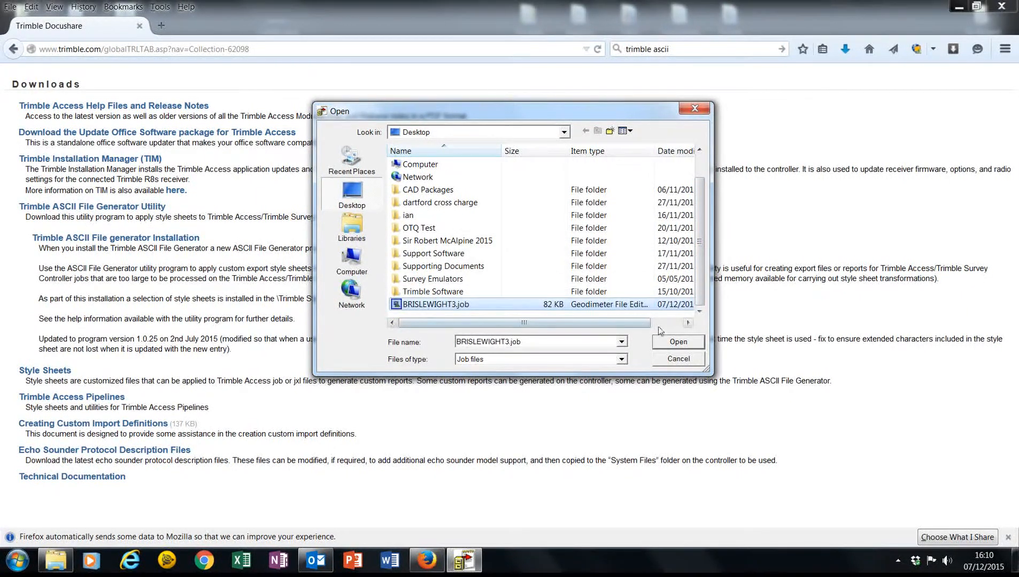
pyautogui.click(678, 342)
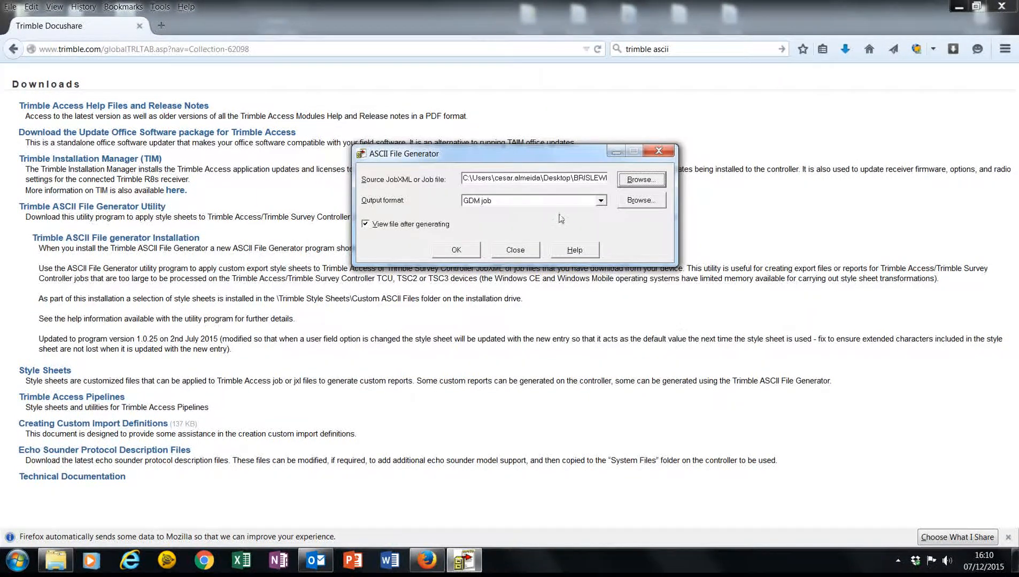
pyautogui.click(600, 199)
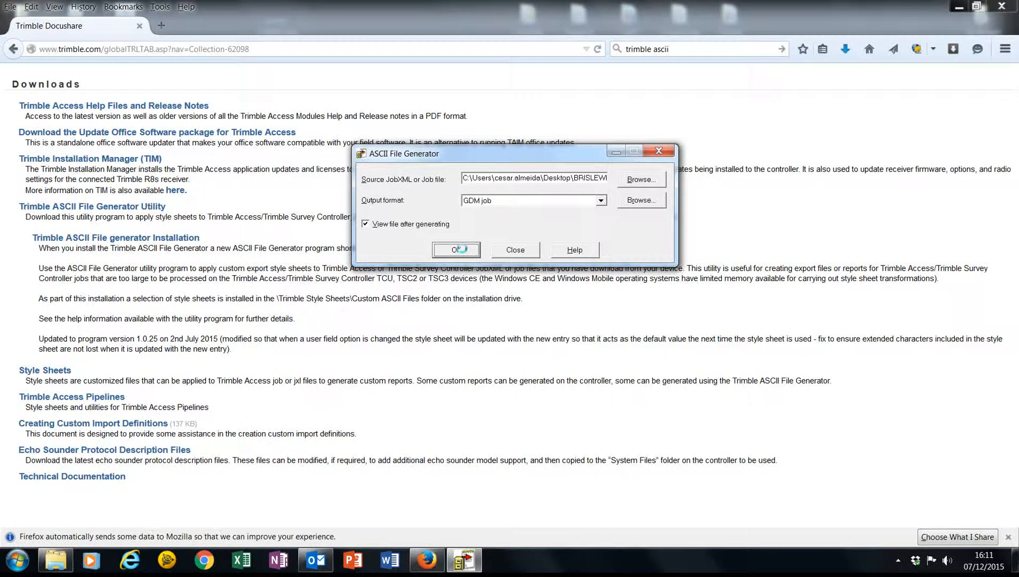
# Generate BRISLEWIGHT3.raw with point coordinates included, then close its Notepad view.
pyautogui.click(457, 250)
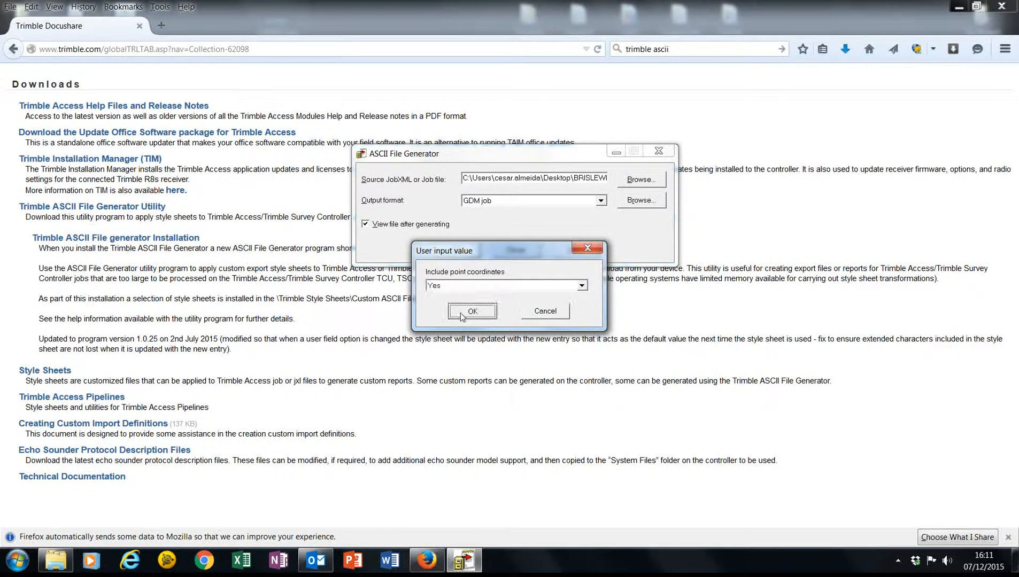
pyautogui.click(472, 312)
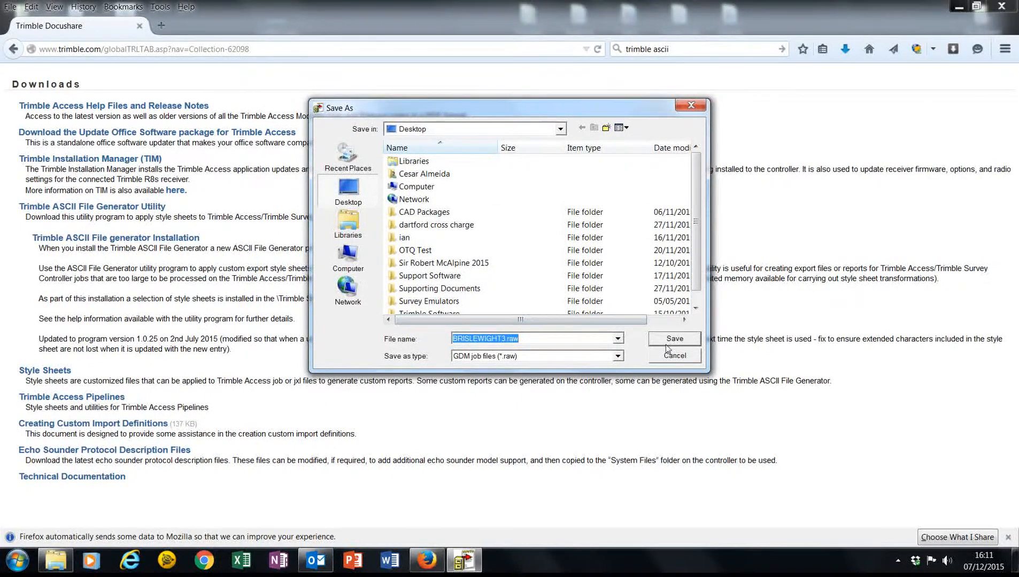
pyautogui.click(673, 339)
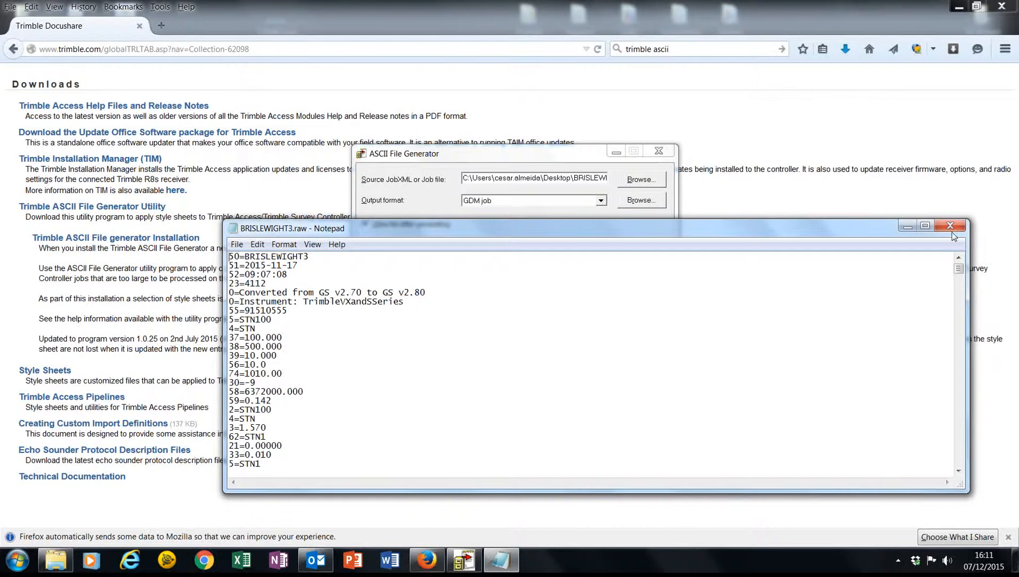
pyautogui.click(949, 225)
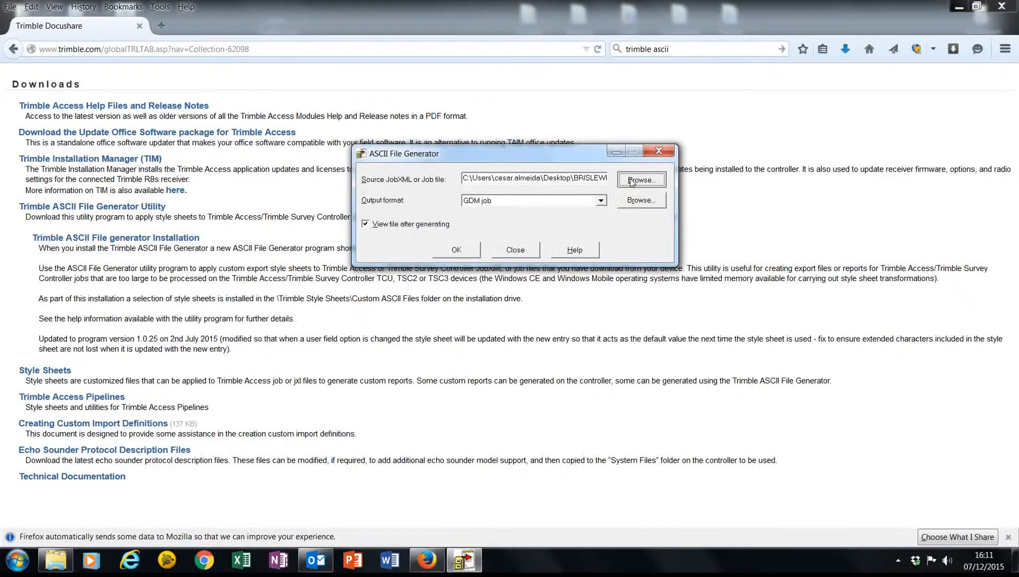
# Reselect BRISLEWIGHT3.job as source and choose Trimble JobXML as the output format.
pyautogui.click(640, 179)
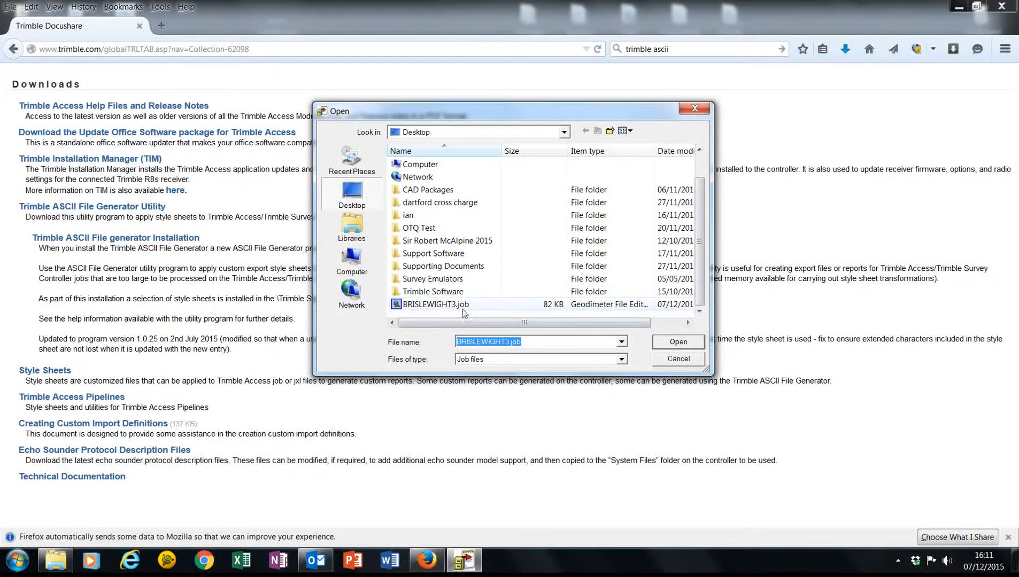
pyautogui.click(677, 342)
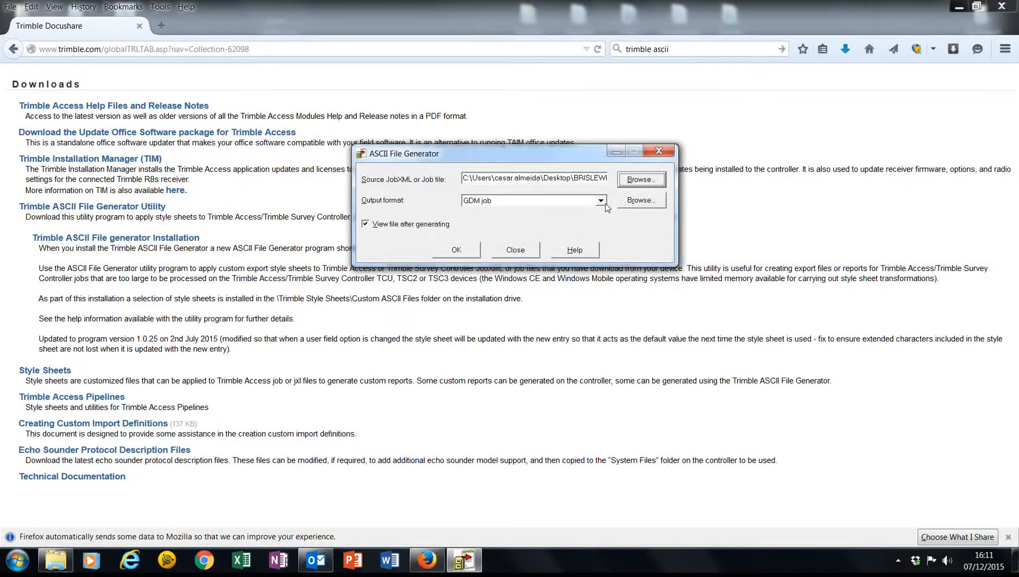
pyautogui.click(599, 200)
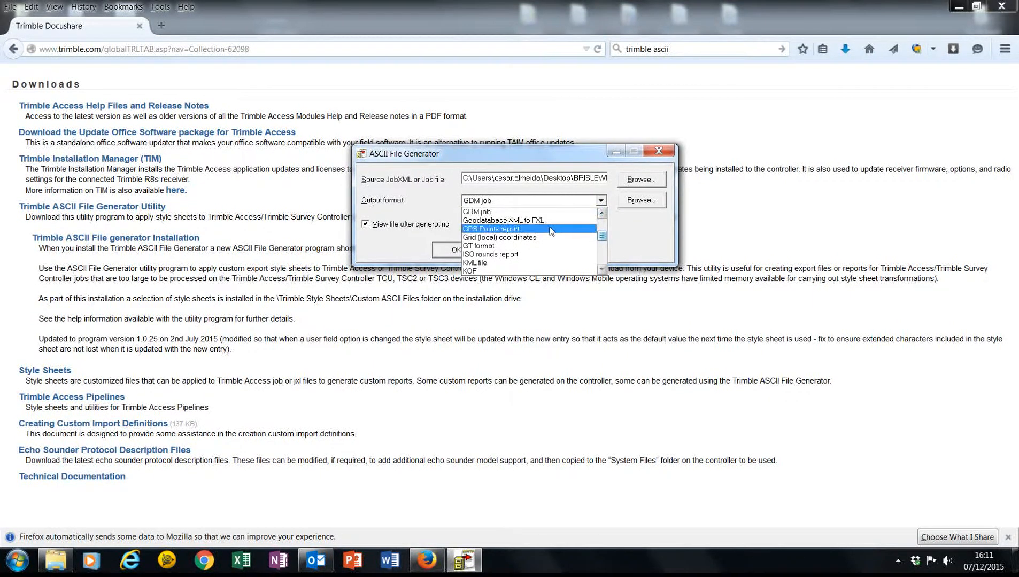
pyautogui.scroll(-3)
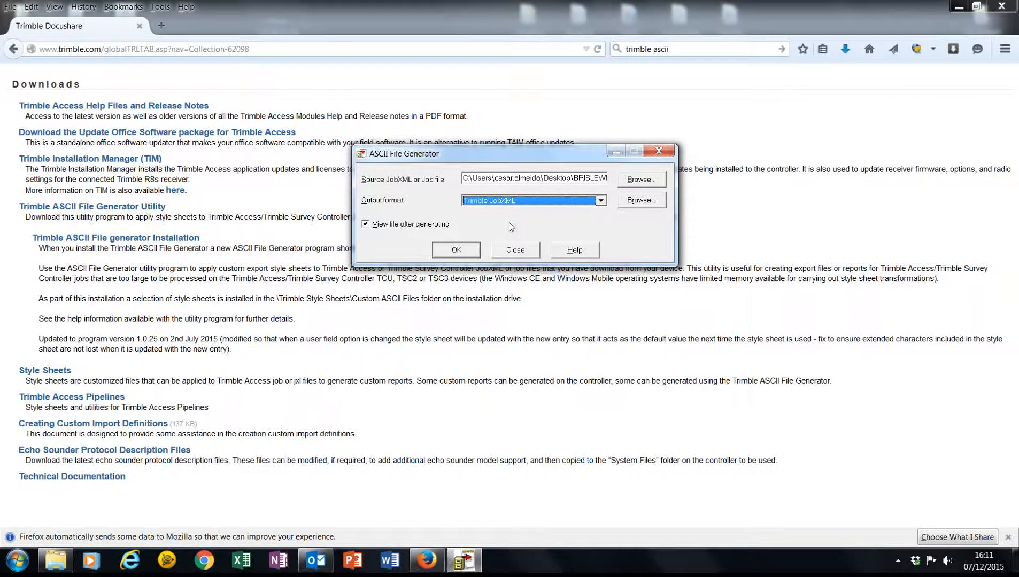
pyautogui.moveTo(492, 228)
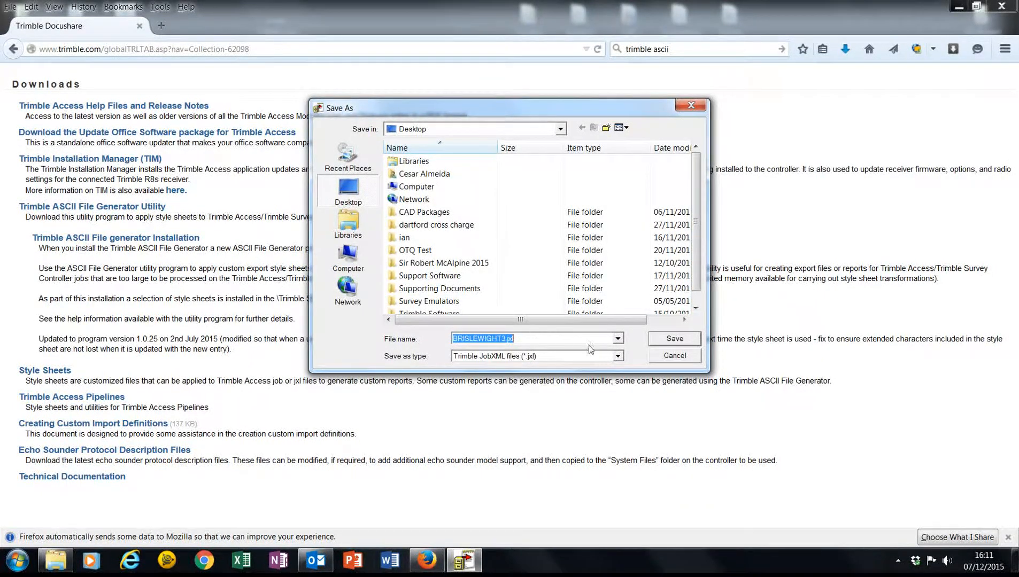
# Save BRISLEWIGHT3.jxl, view its XML in Notepad, then close it.
pyautogui.click(674, 339)
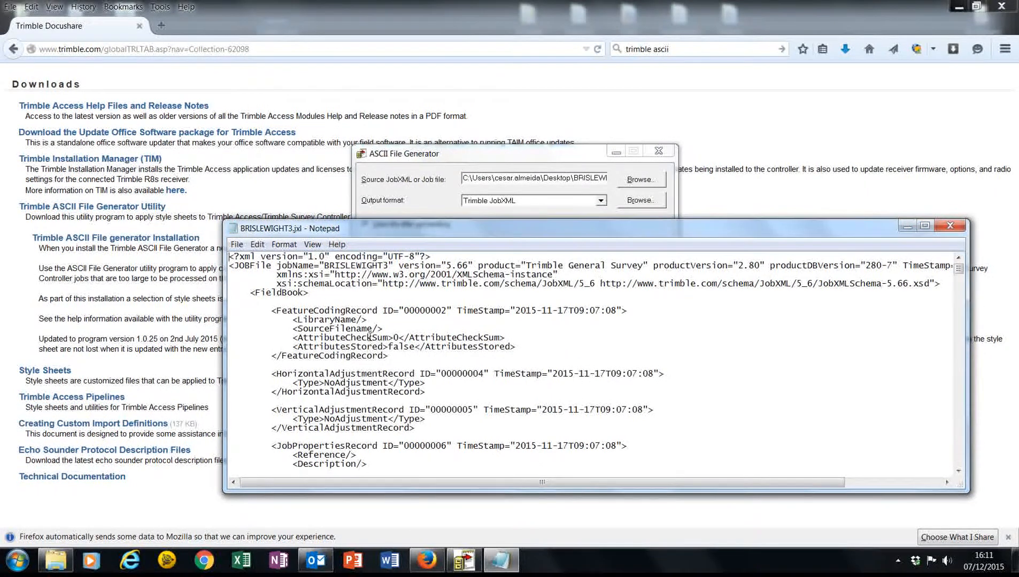
pyautogui.click(949, 225)
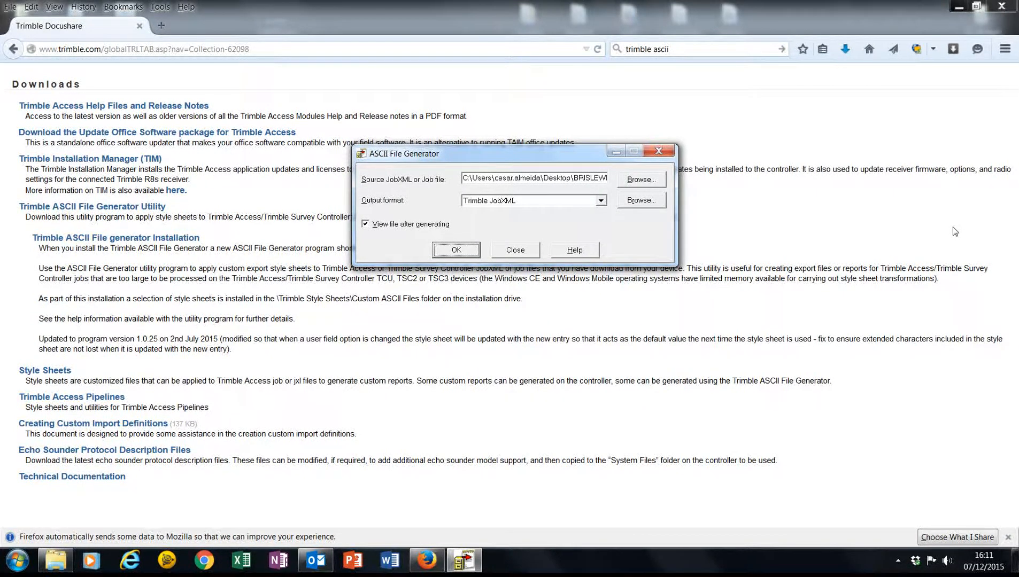
pyautogui.moveTo(746, 253)
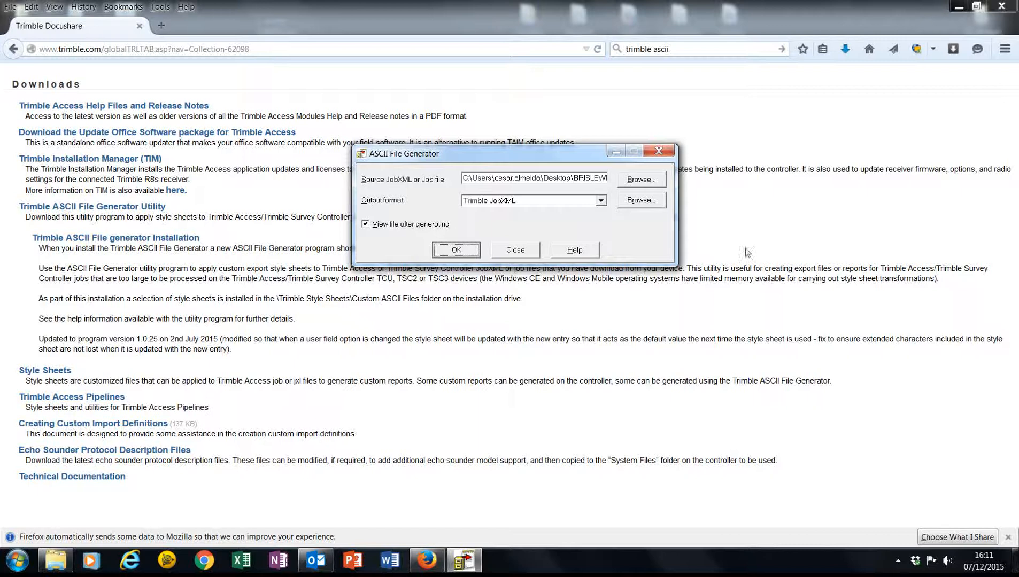